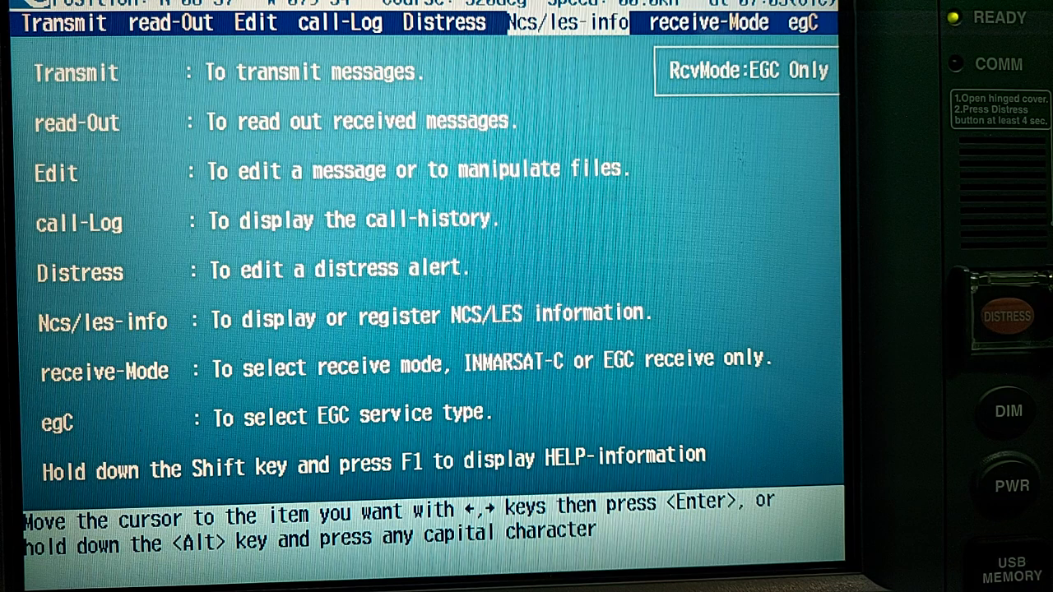
# - Open the EGC Navarea/Metarea area list, showing only Area 12 enabled
pyautogui.press('Right')
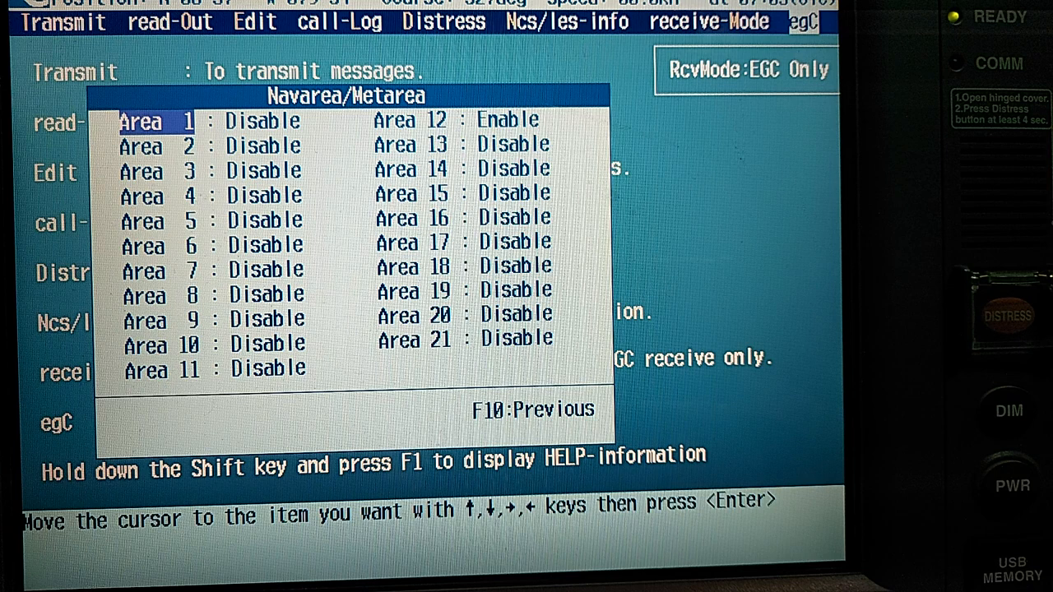
# - Review Areas 1–13, keeping Area 12 enabled, and return to the main menu
pyautogui.press('down')
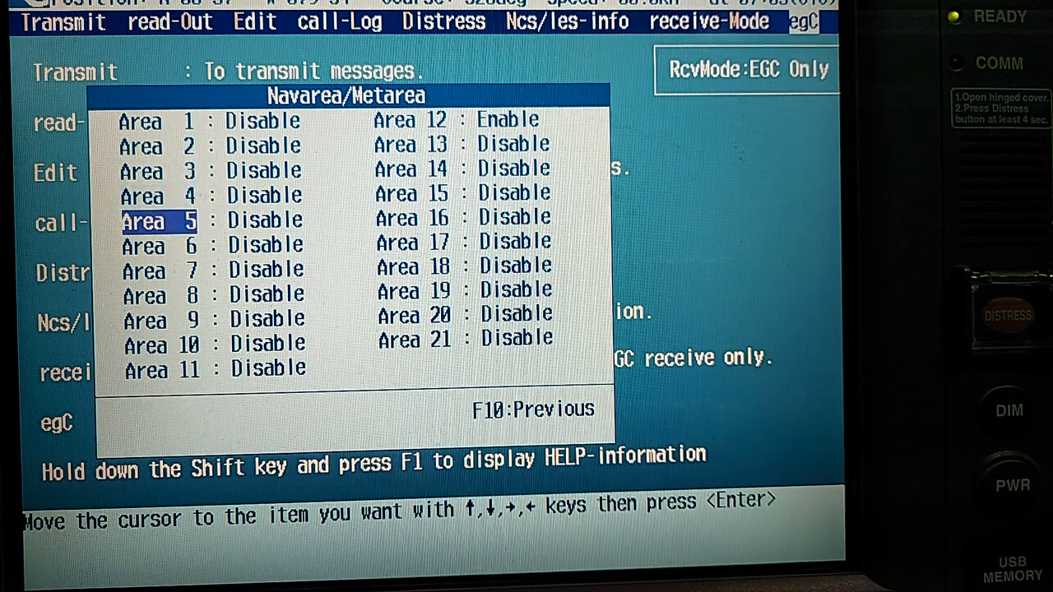
pyautogui.press('Down')
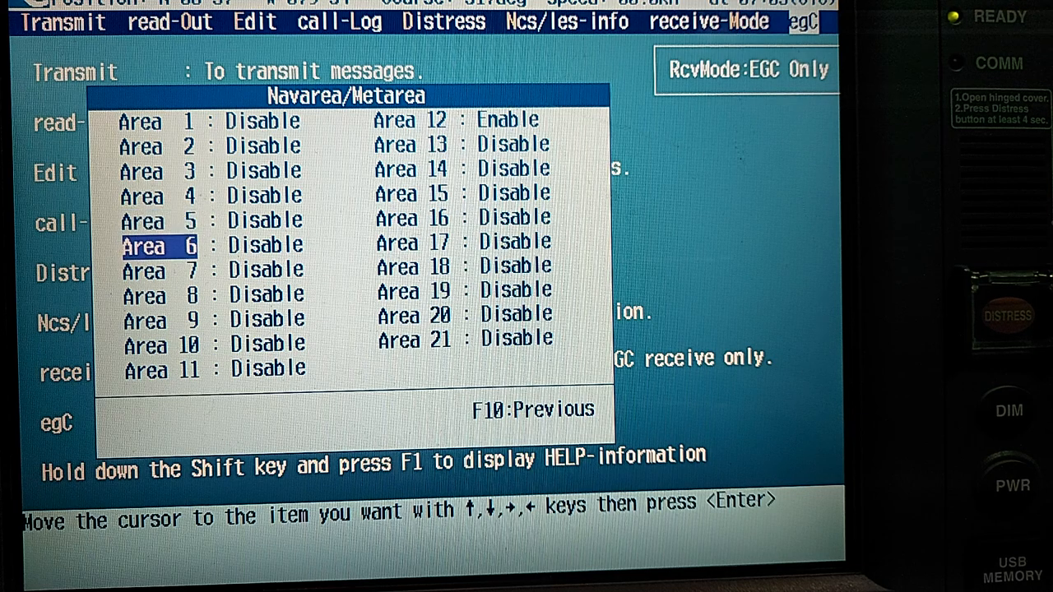
pyautogui.press('Down')
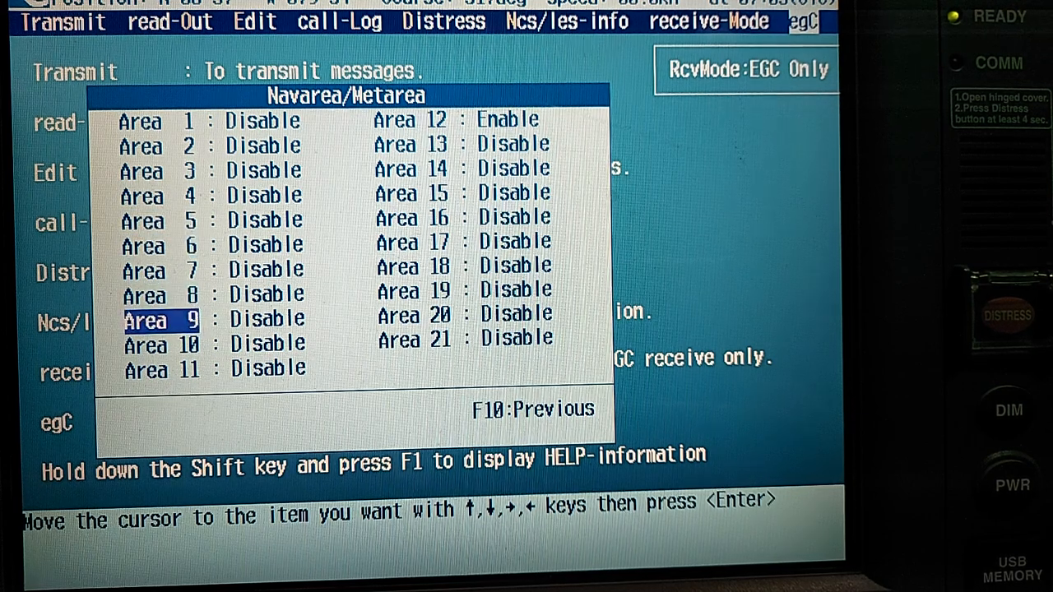
pyautogui.press('Down')
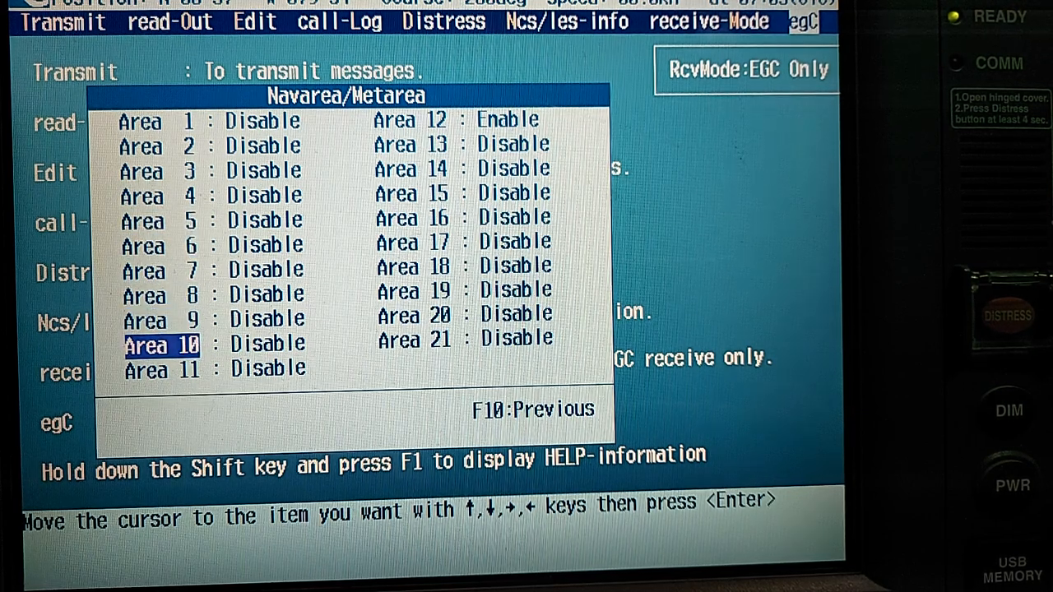
pyautogui.press('Down')
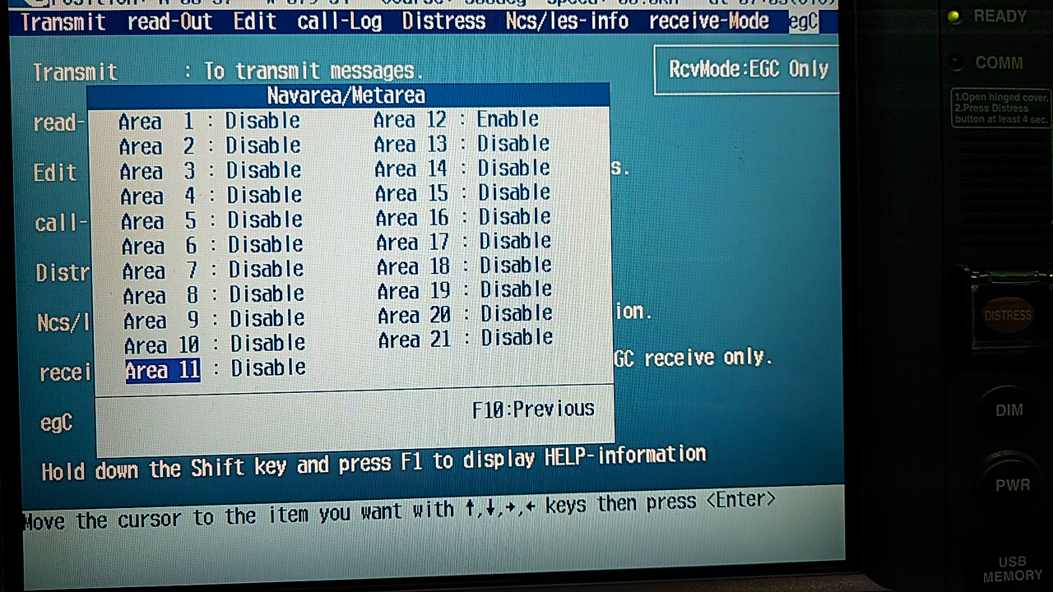
pyautogui.press('up')
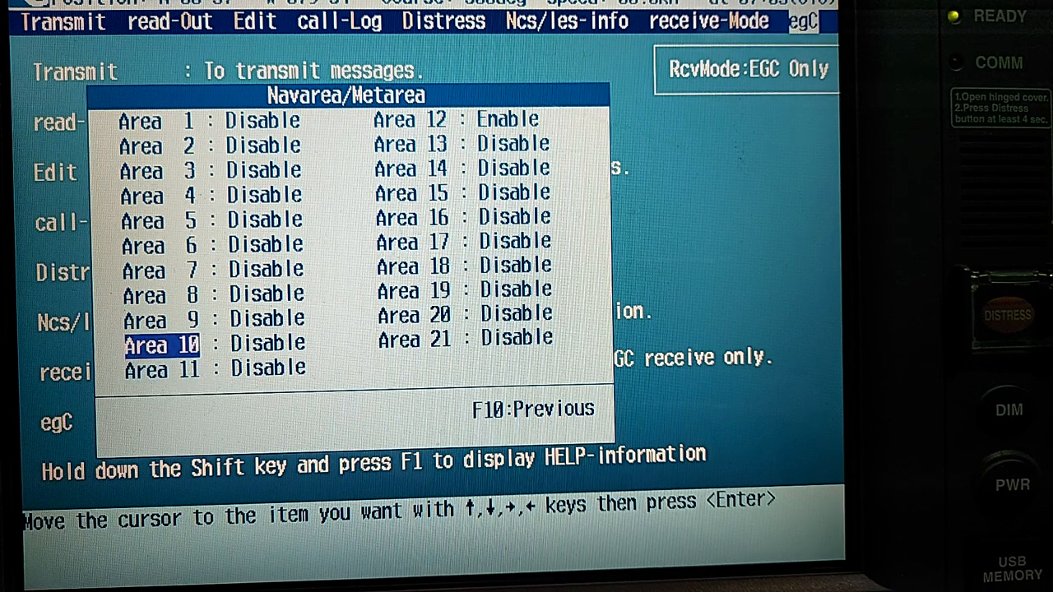
pyautogui.press('Up')
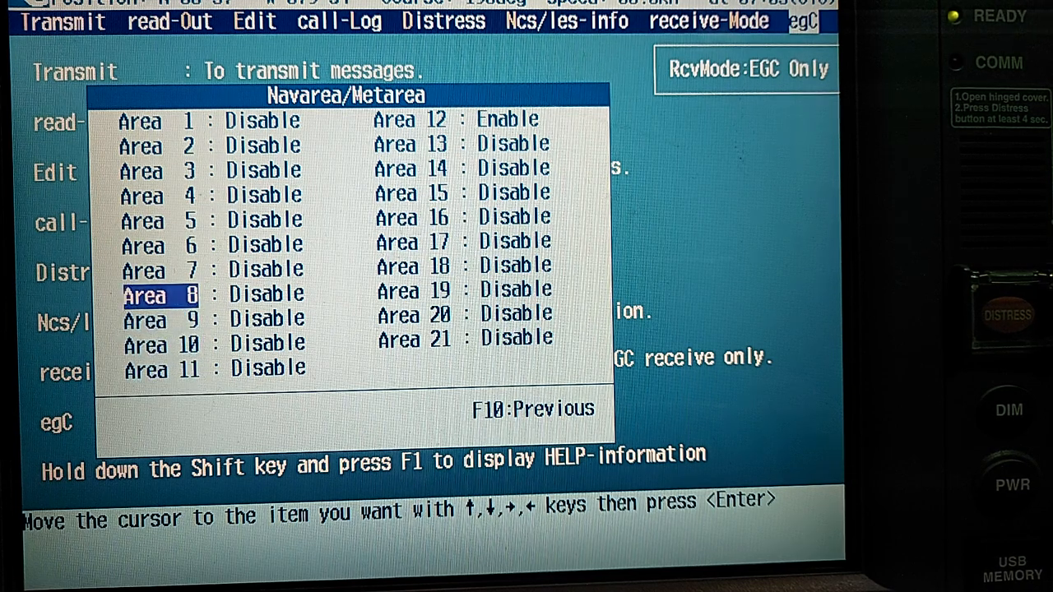
pyautogui.press('up')
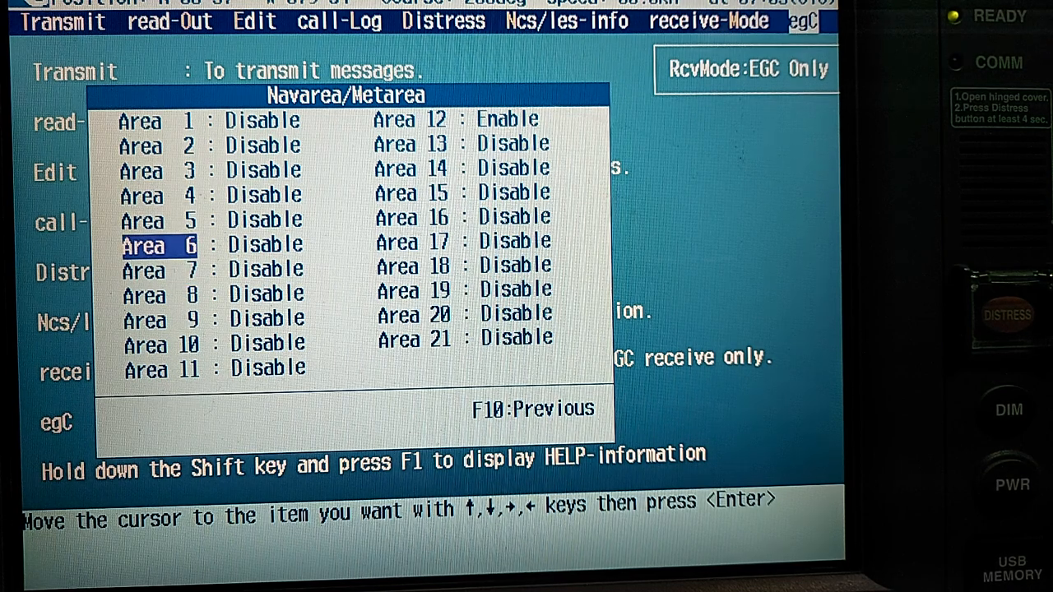
pyautogui.press('up')
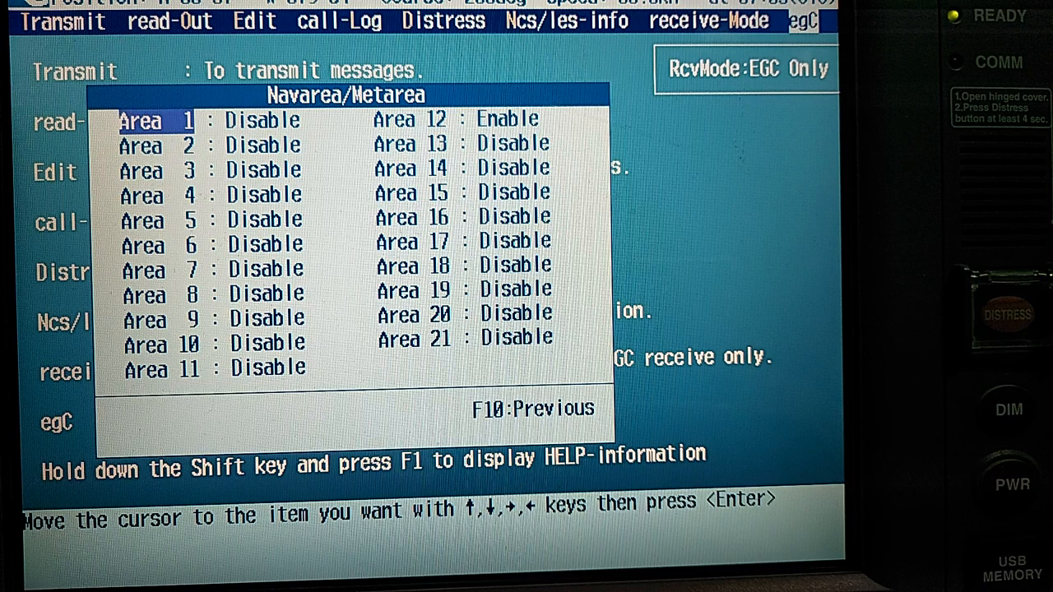
pyautogui.press('Down')
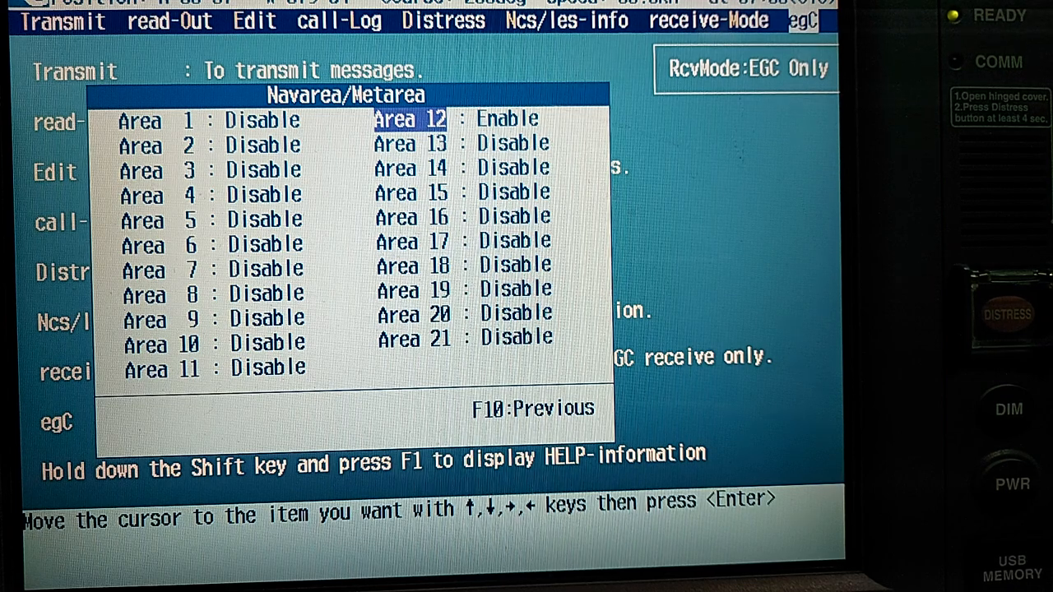
pyautogui.press('Down')
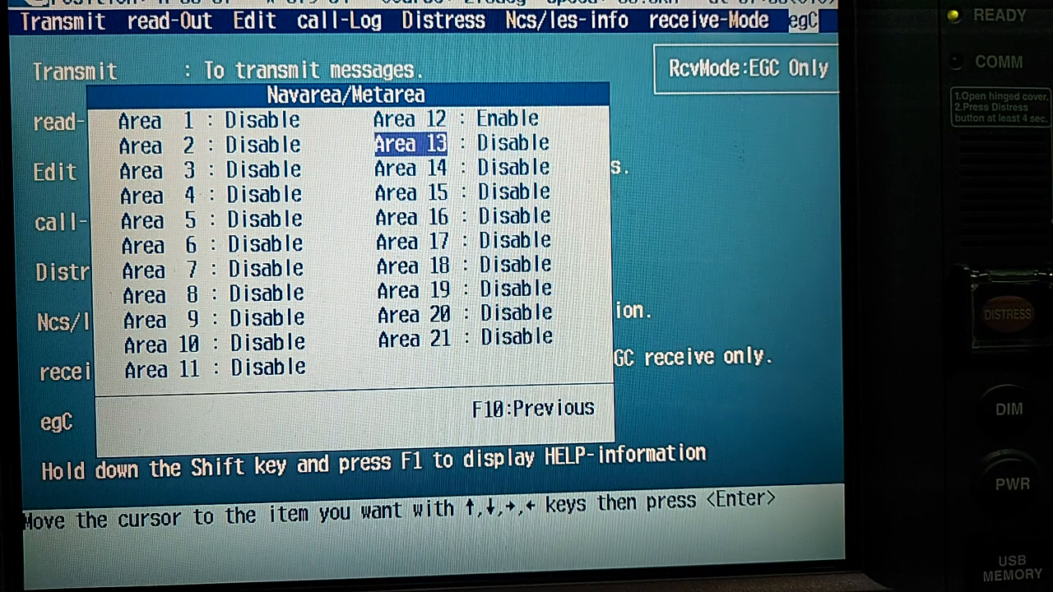
pyautogui.press('up')
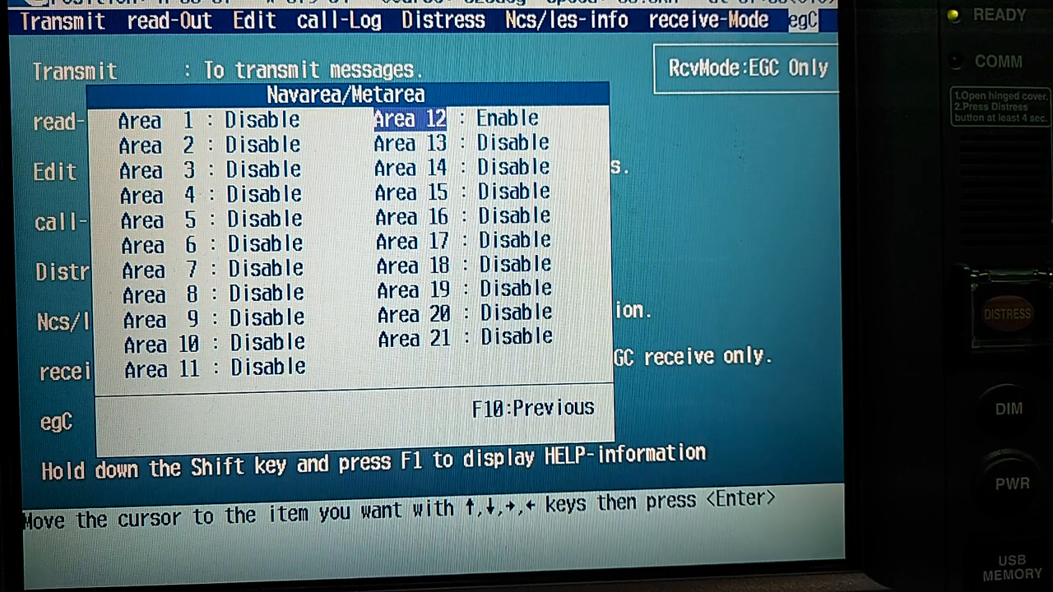
pyautogui.click(514, 143)
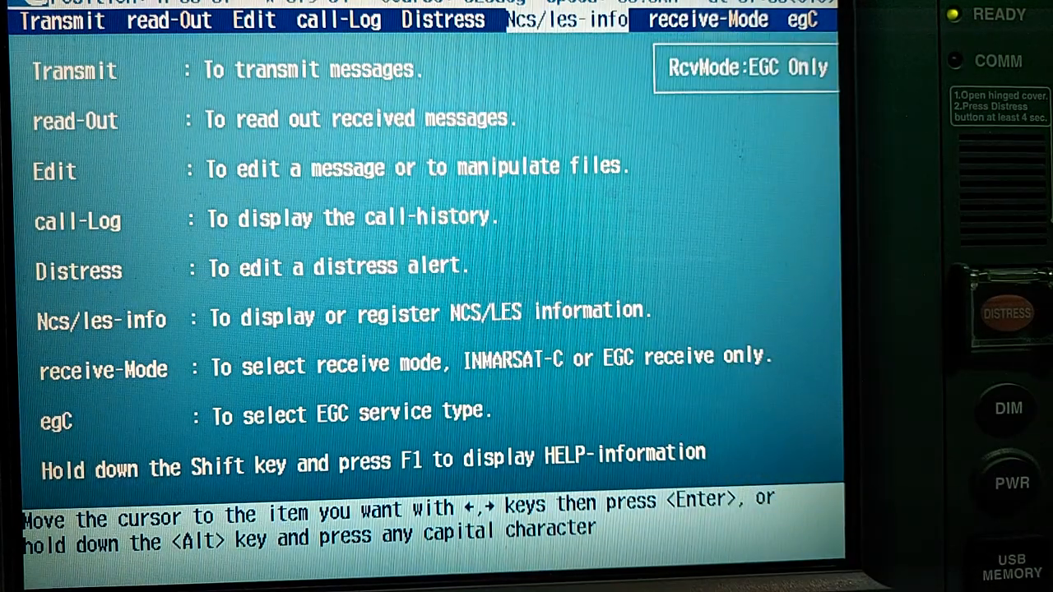
# - Open Preferred ocean region under Ncs/les-info to list AOR West, AOR East, POR, IOR, all
pyautogui.click(566, 20)
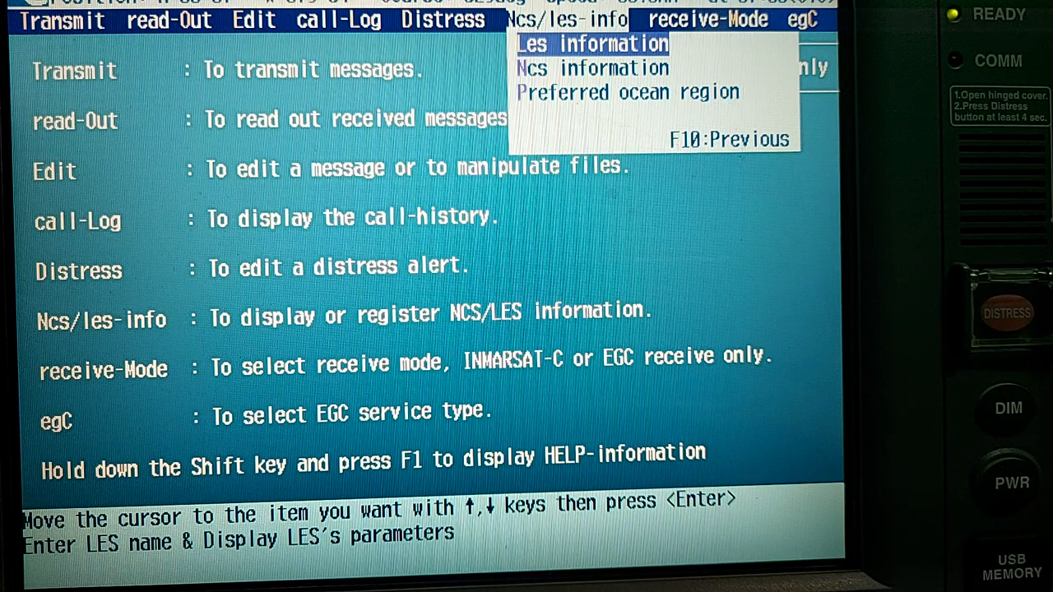
pyautogui.press('Down')
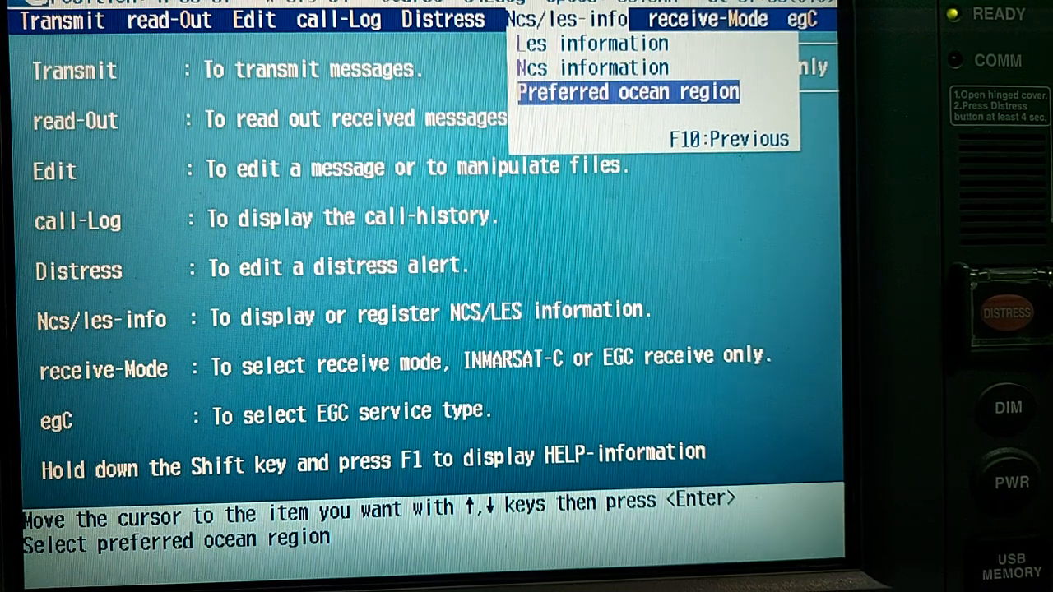
pyautogui.press('enter')
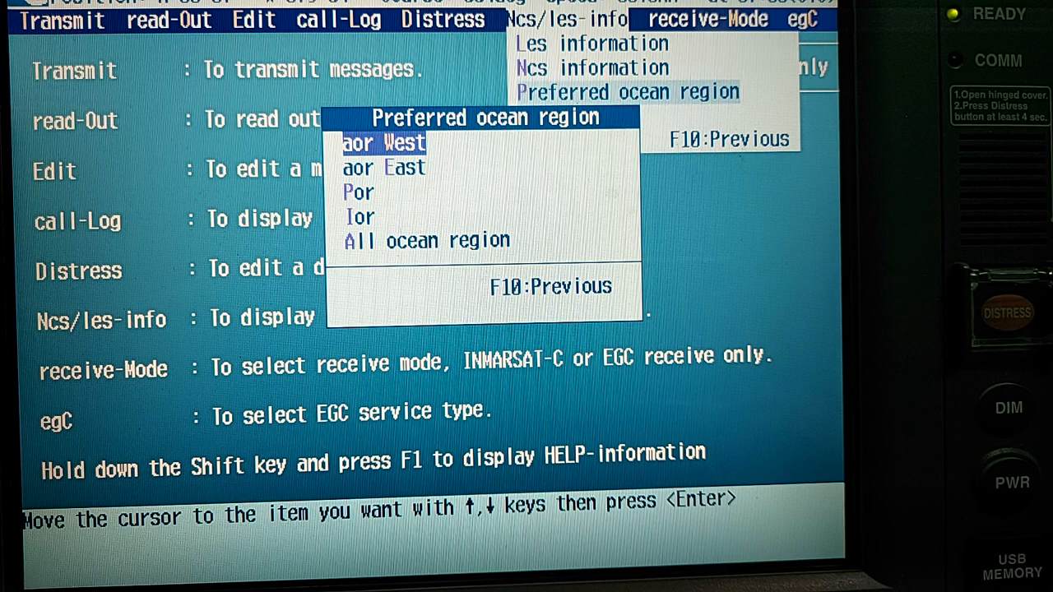
pyautogui.press('down')
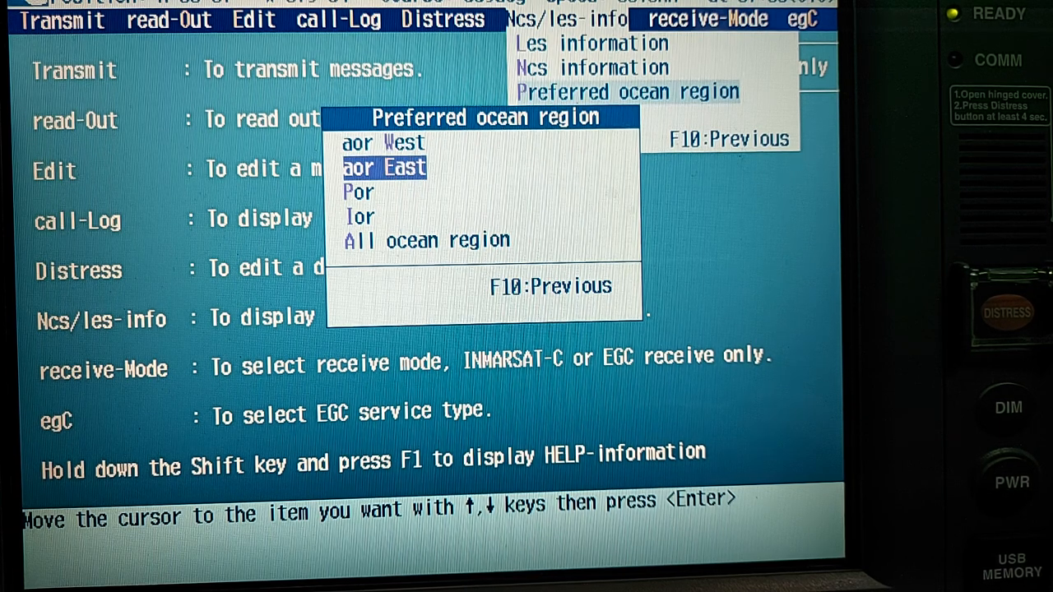
pyautogui.press('Down')
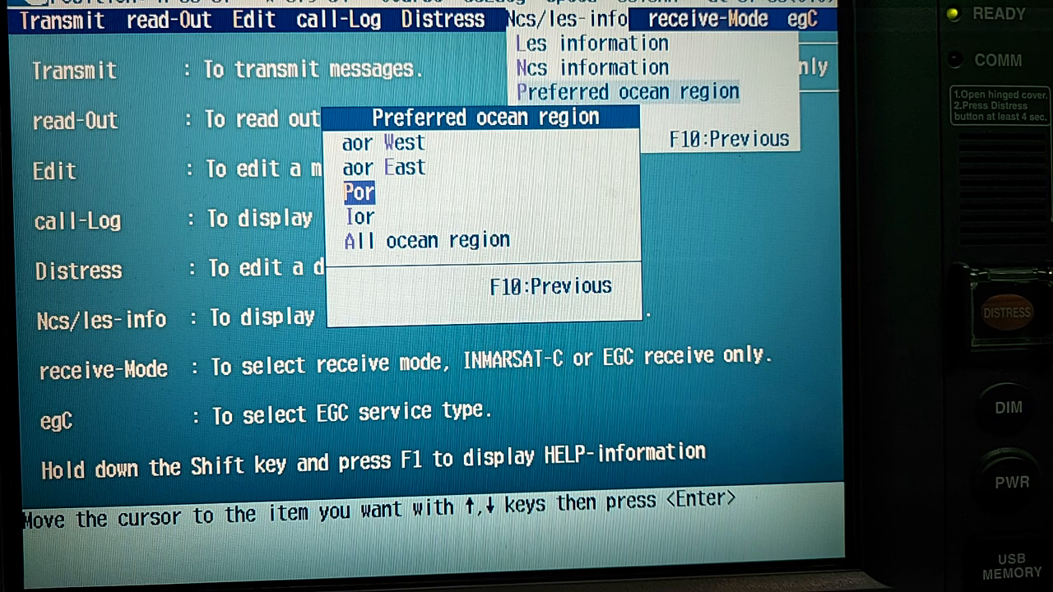
pyautogui.press('down')
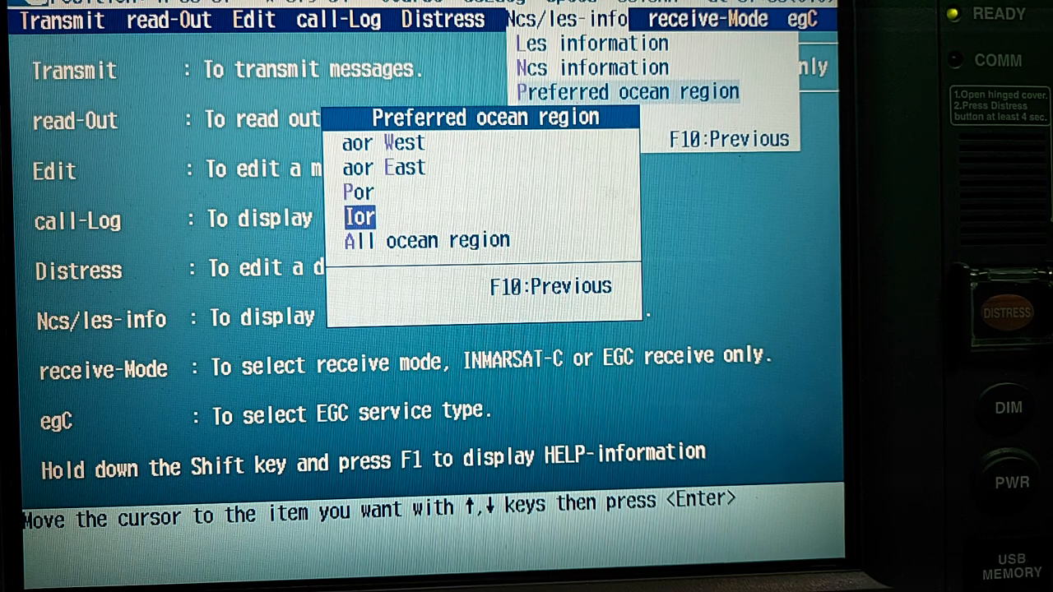
pyautogui.press('Down')
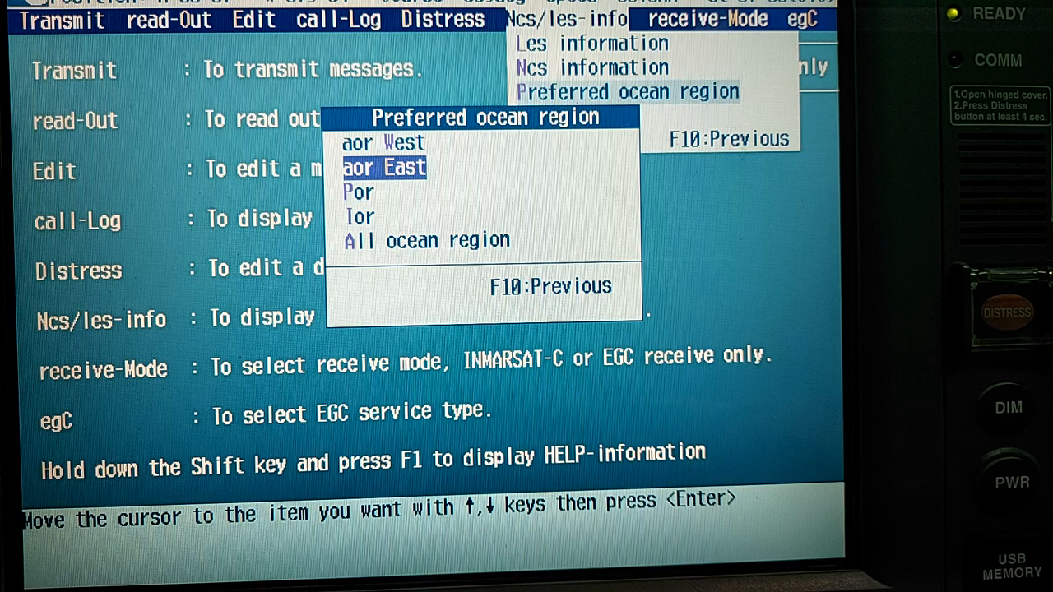
pyautogui.press('Down')
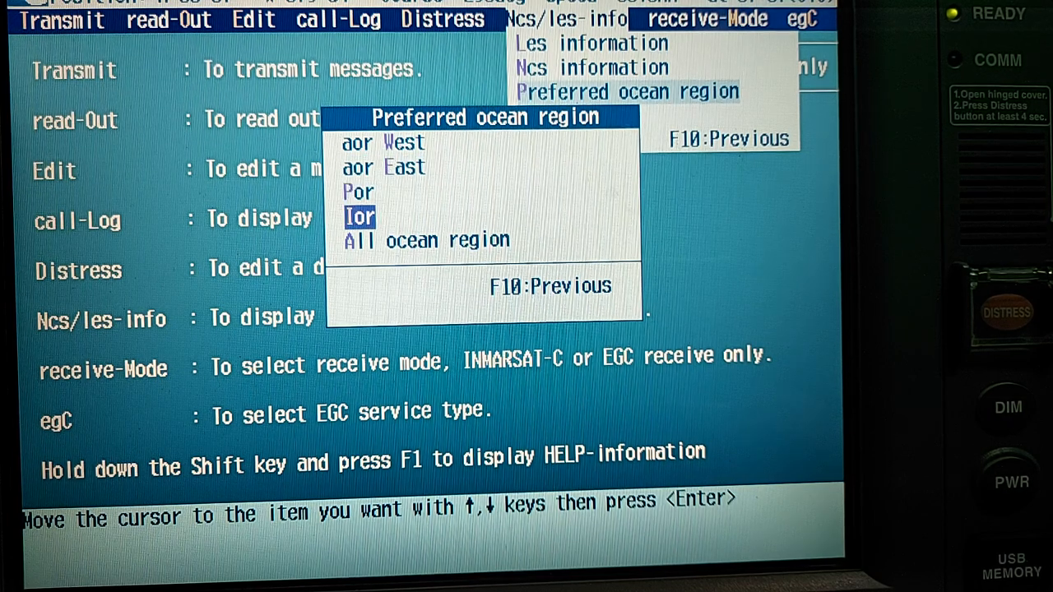
pyautogui.press('up')
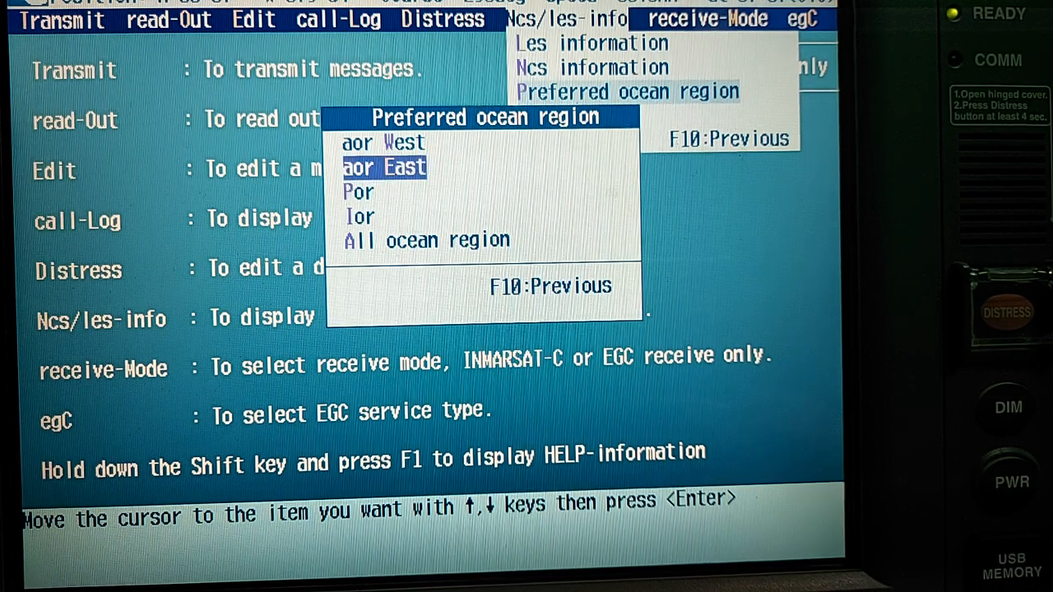
pyautogui.press('Up')
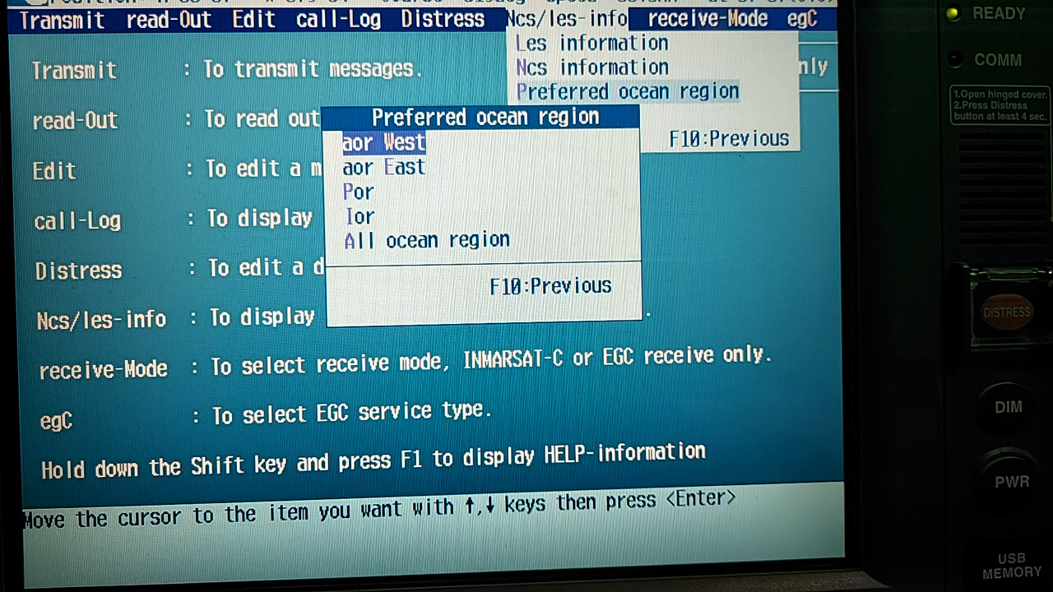
pyautogui.press('down')
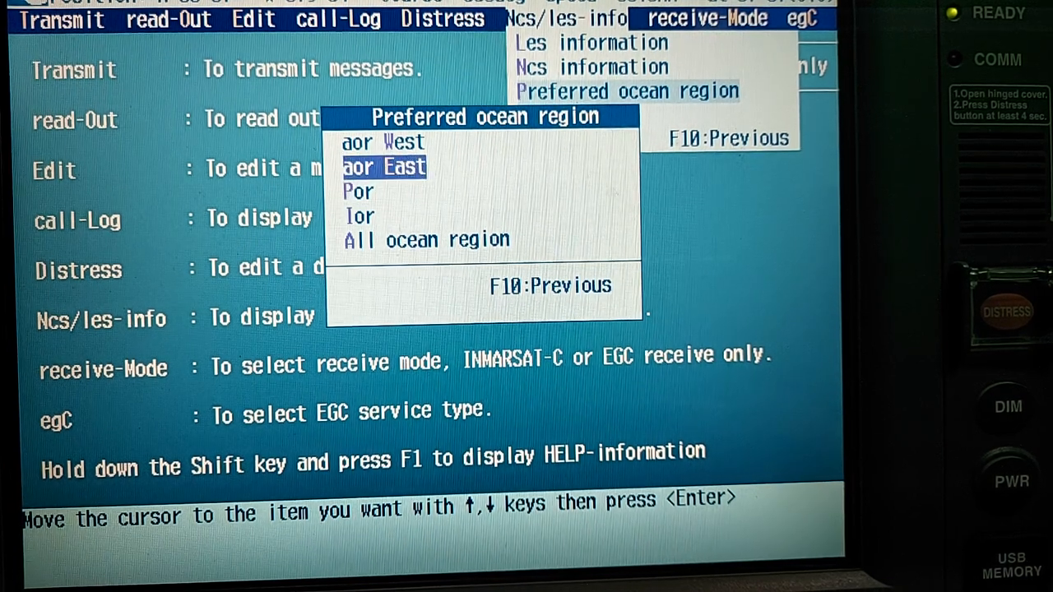
pyautogui.press('Up')
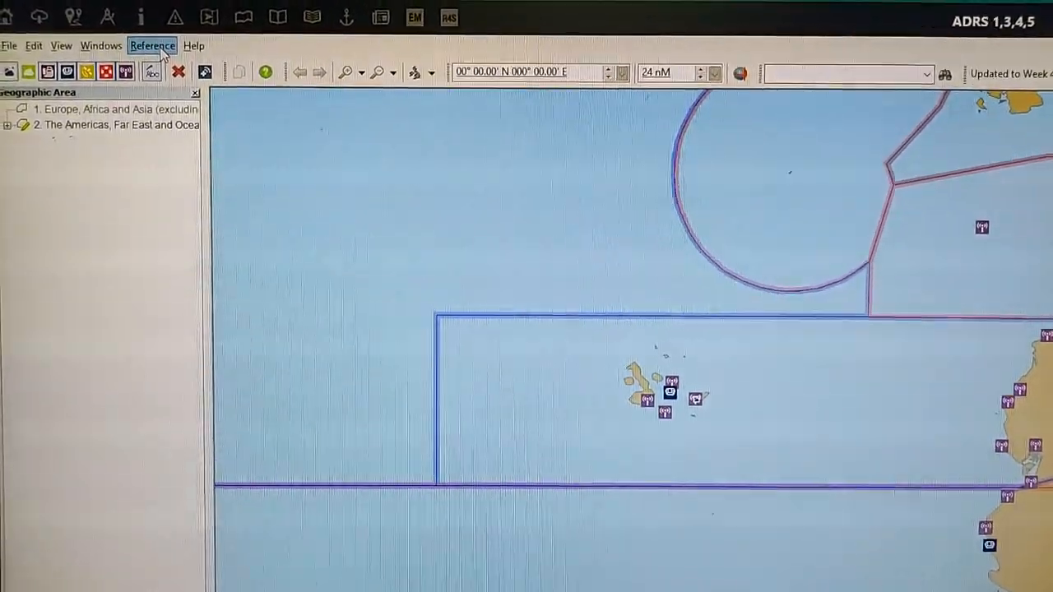
# - Open 'Communications Systems for use in the GMDSS' from the ADRS Reference menu
pyautogui.click(152, 46)
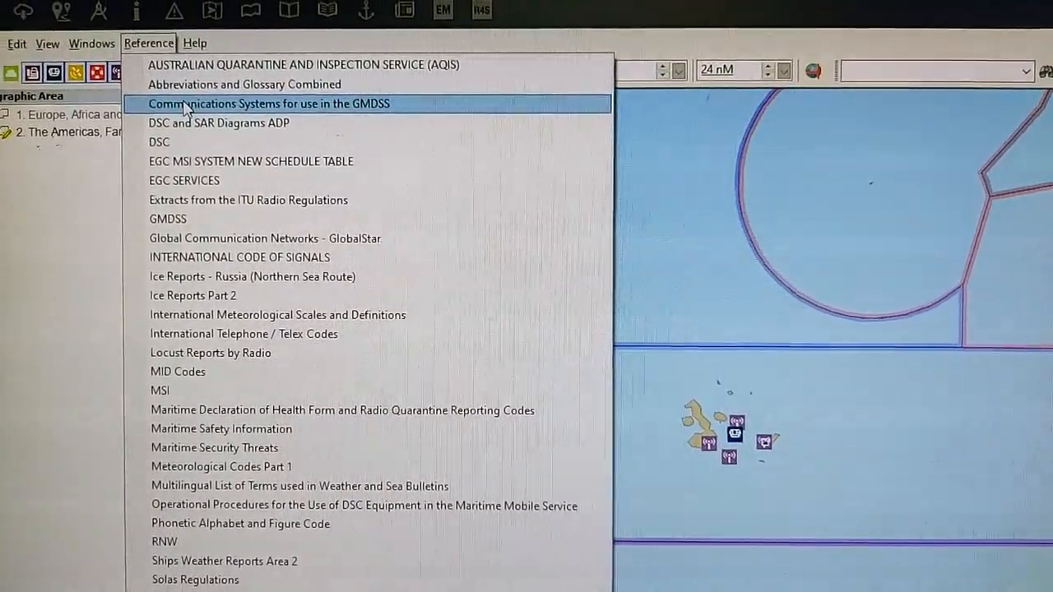
pyautogui.click(270, 103)
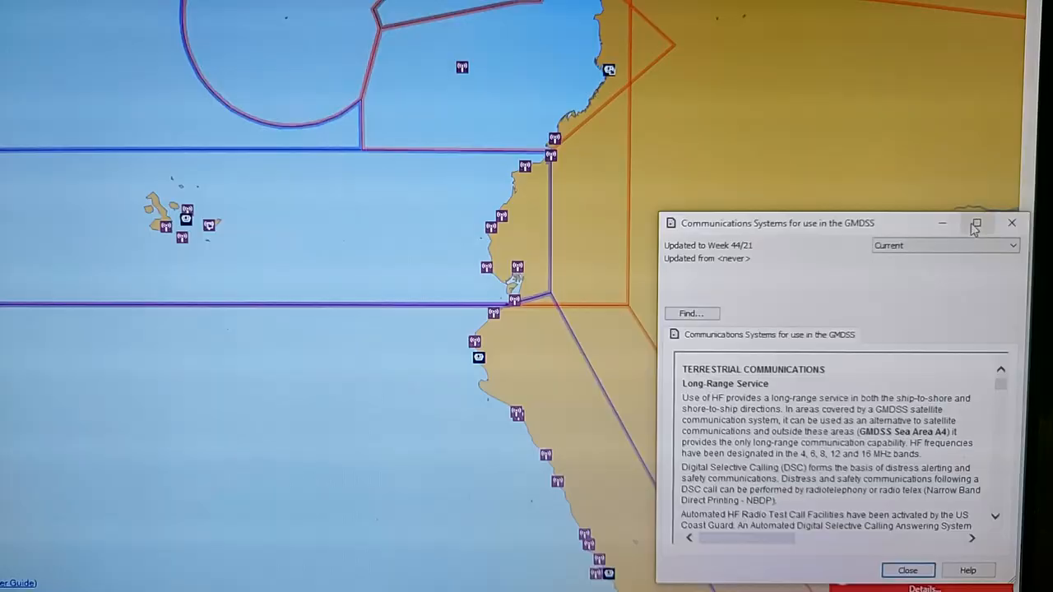
# - Maximize the GMDSS publication window to view the Inmarsat C NAVAREA coverage map
pyautogui.click(975, 223)
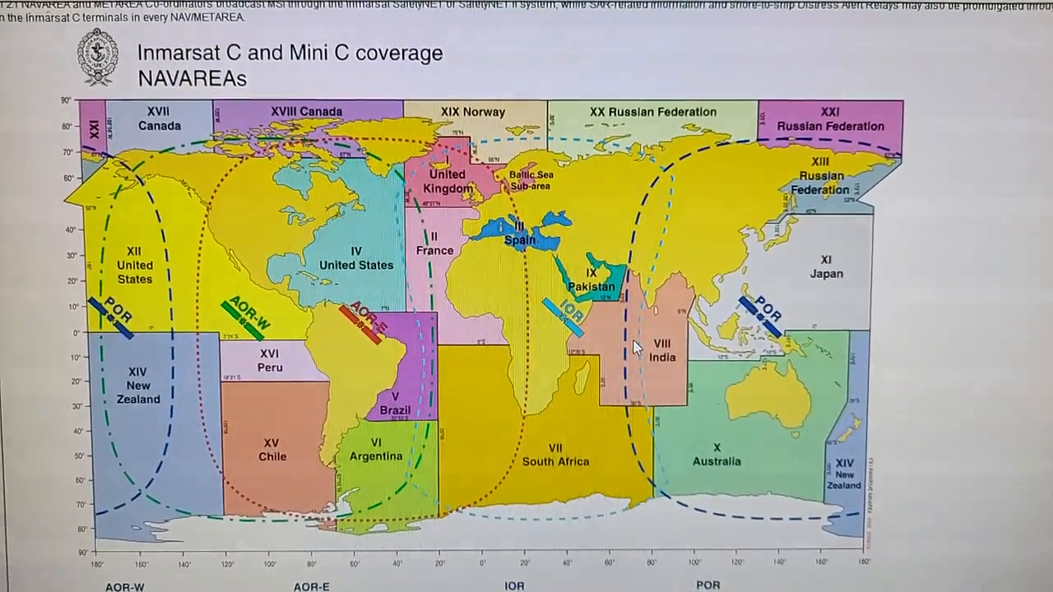
pyautogui.scroll(-3)
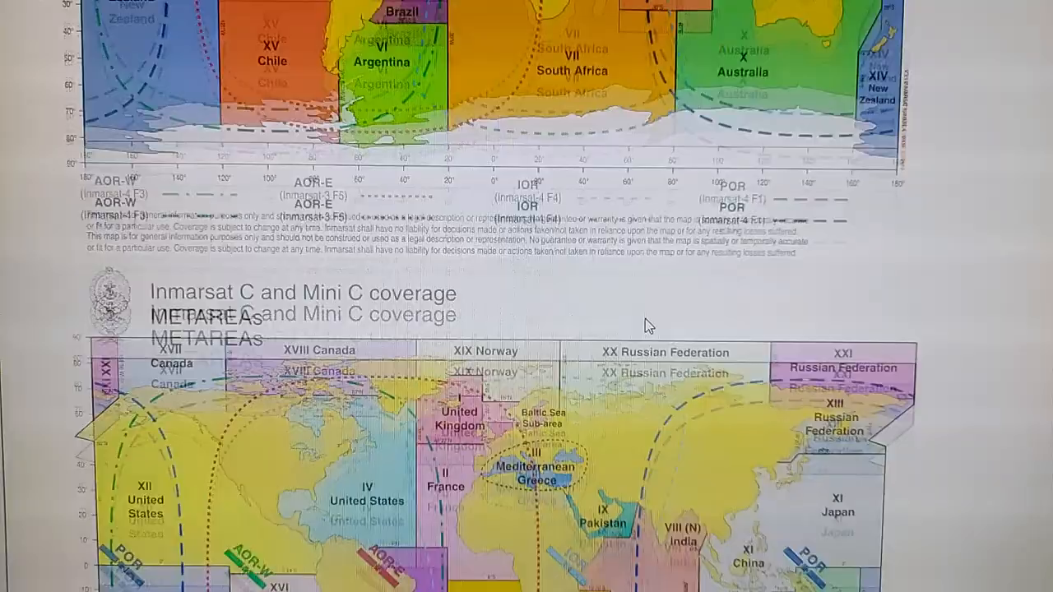
pyautogui.scroll(-3)
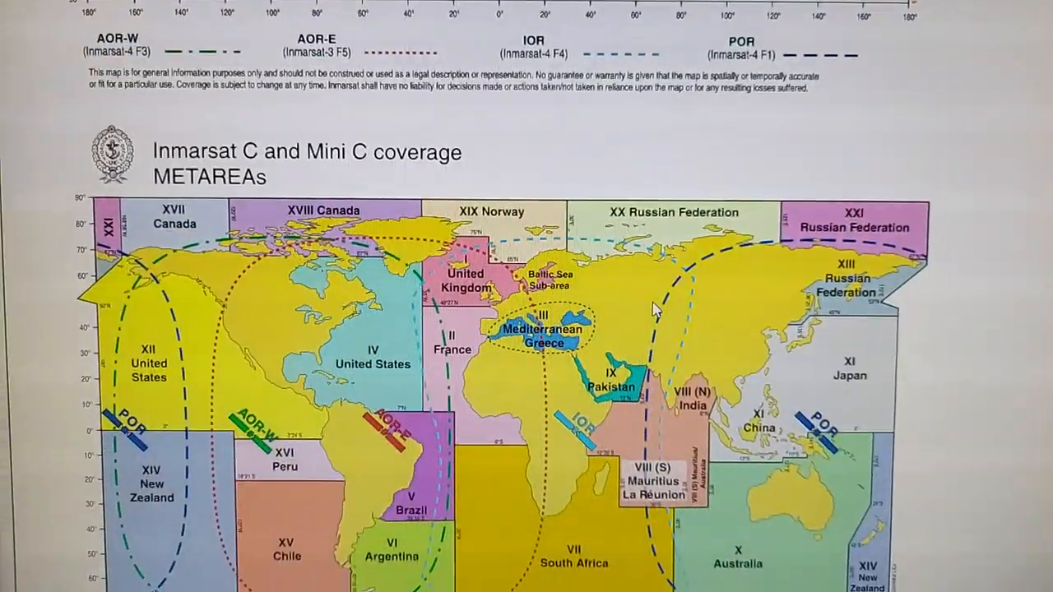
pyautogui.scroll(-3)
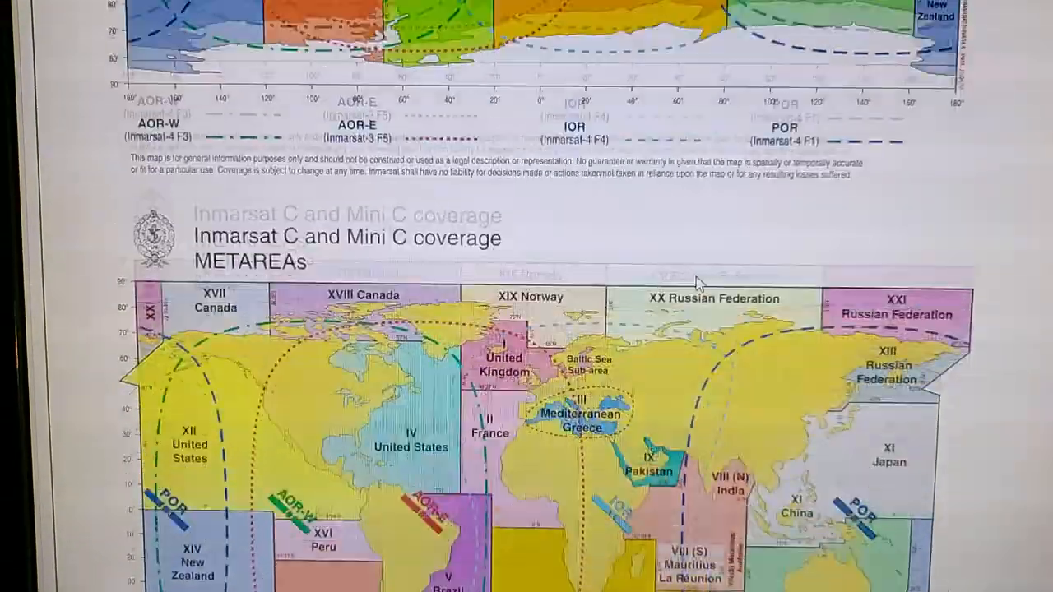
pyautogui.scroll(-3)
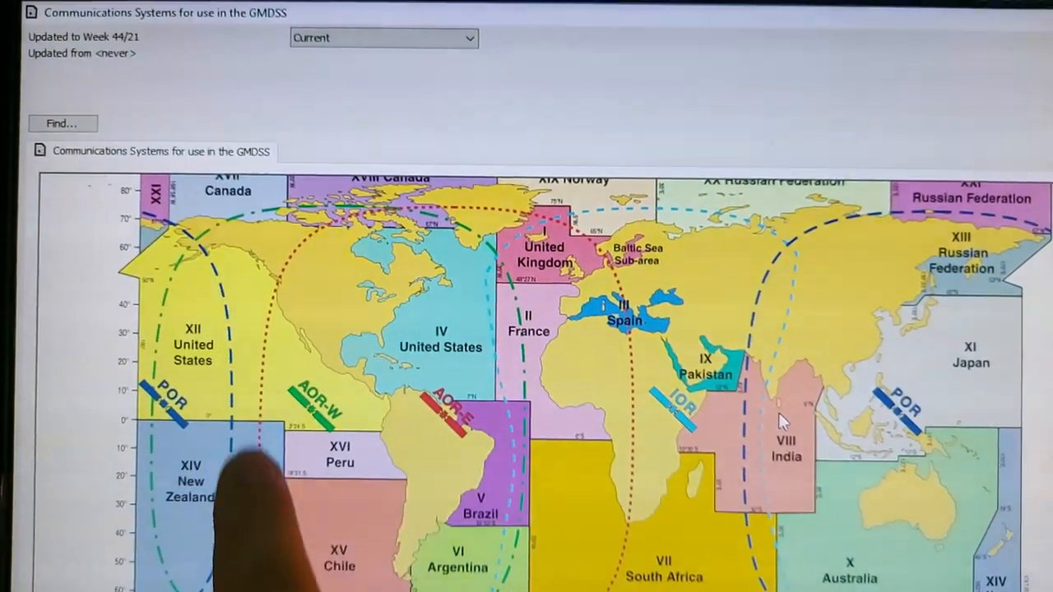
pyautogui.scroll(-3)
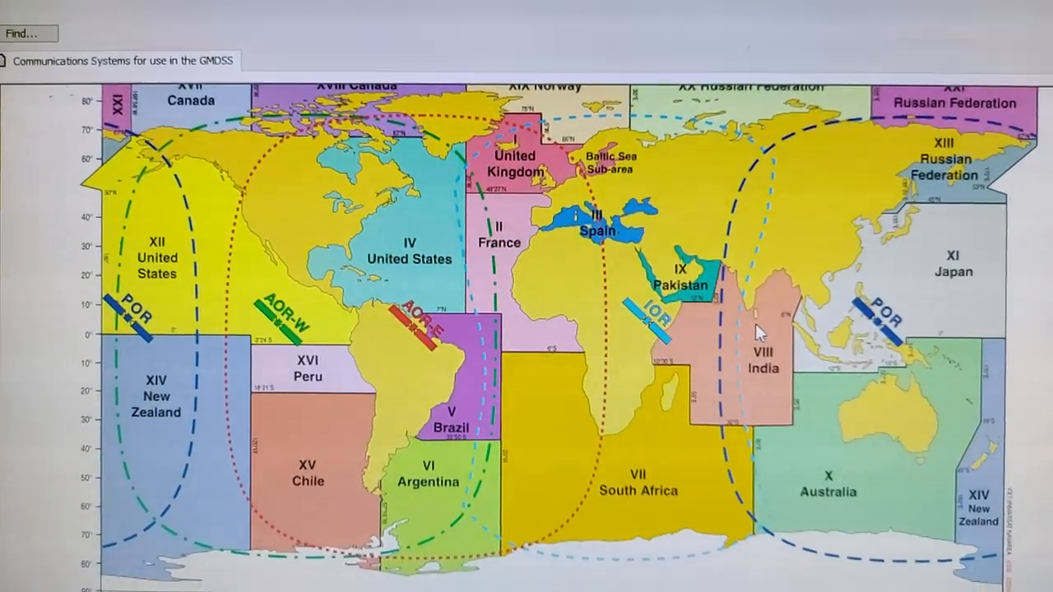
pyautogui.scroll(-3)
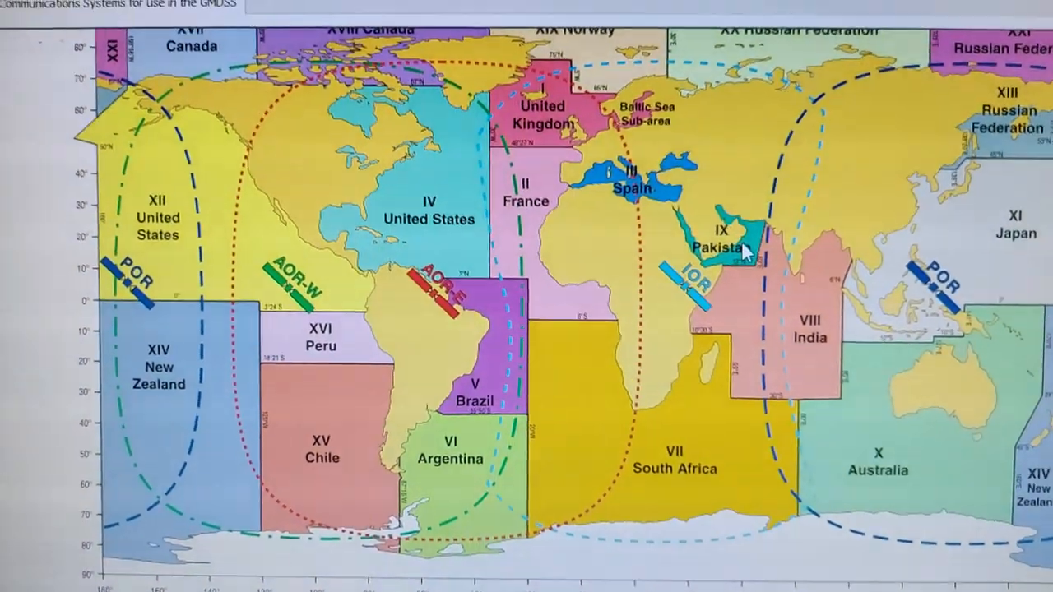